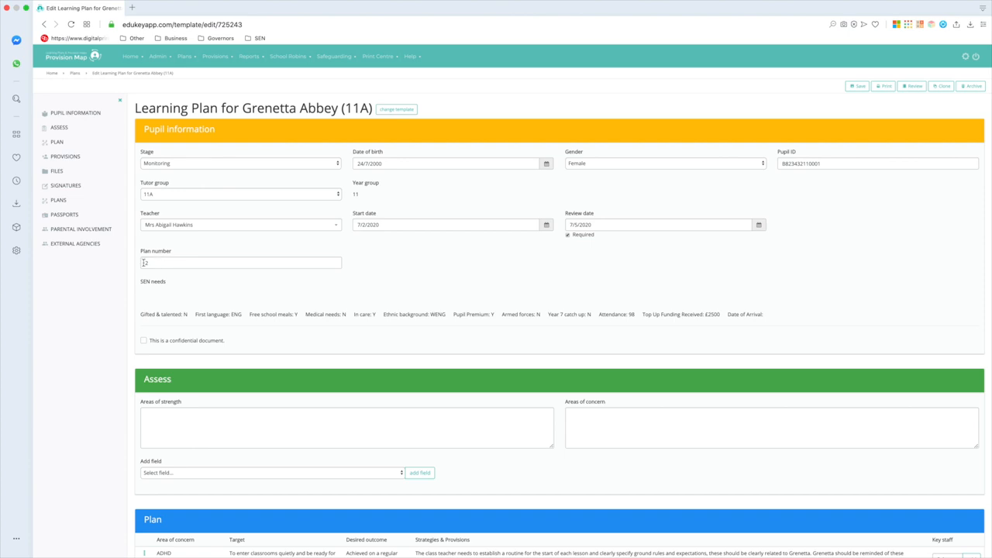
scroll("down", 3)
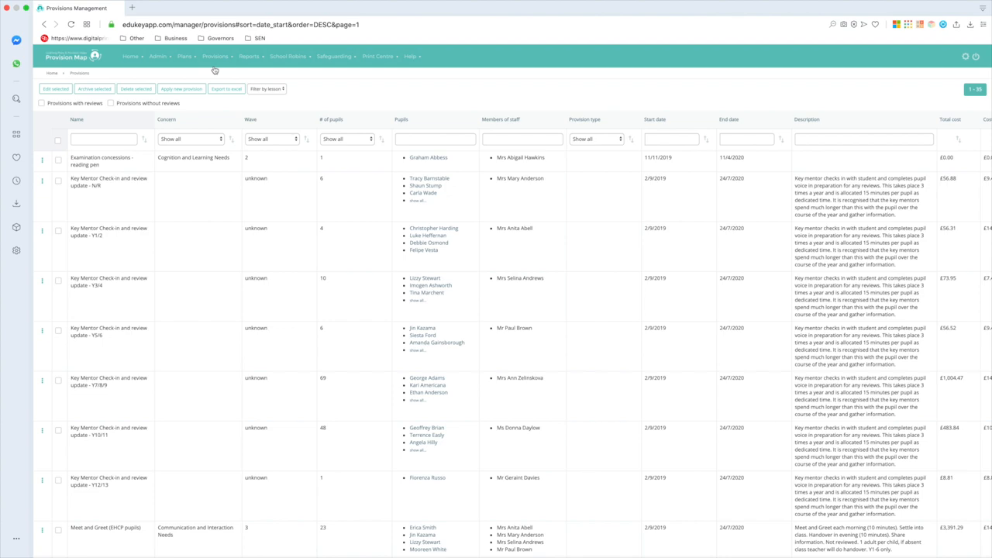
mouse_move(592, 264)
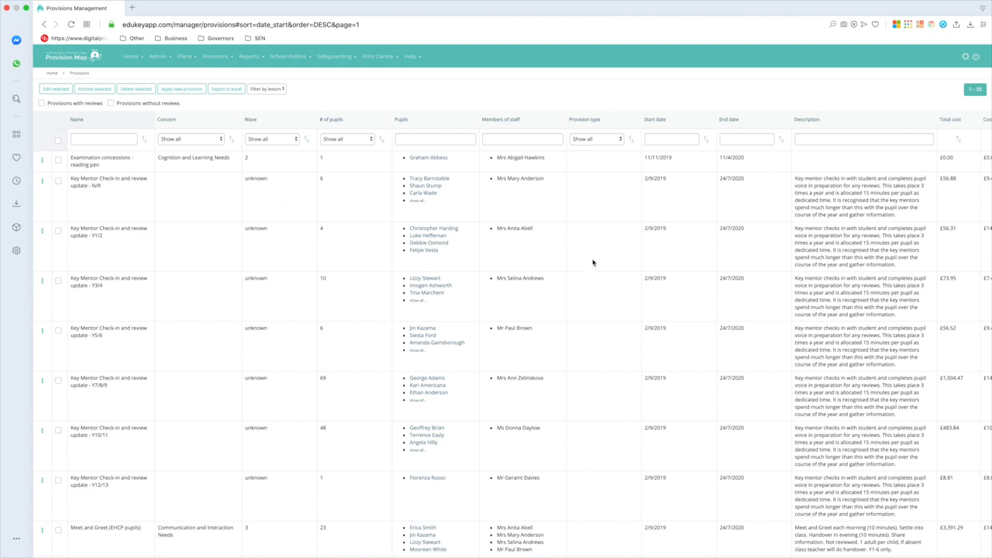
mouse_move(753, 217)
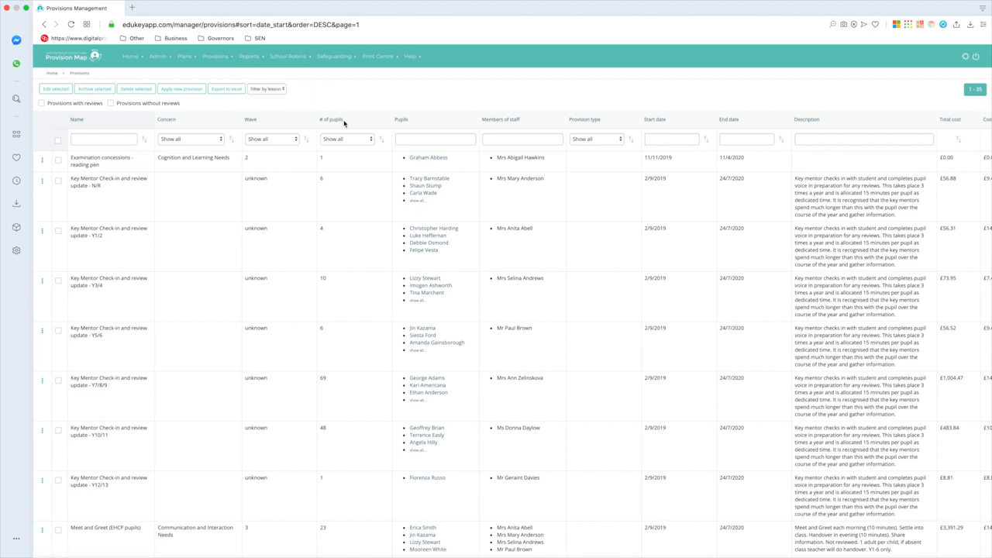
mouse_move(400, 118)
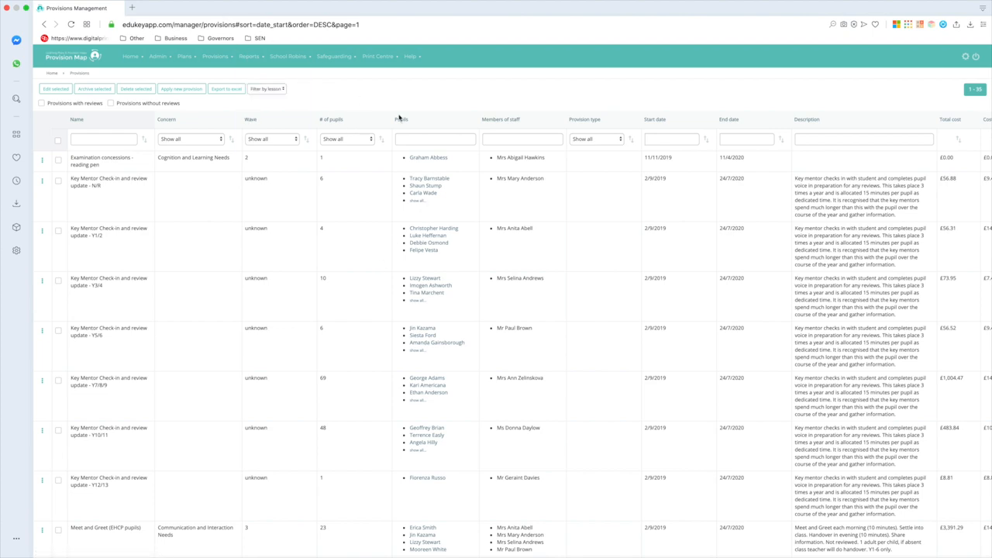
mouse_move(727, 215)
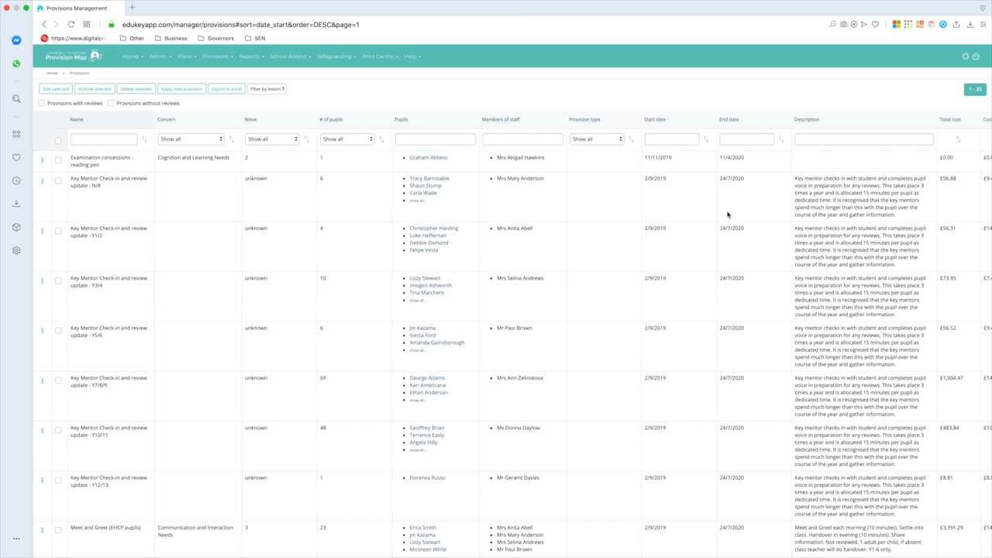